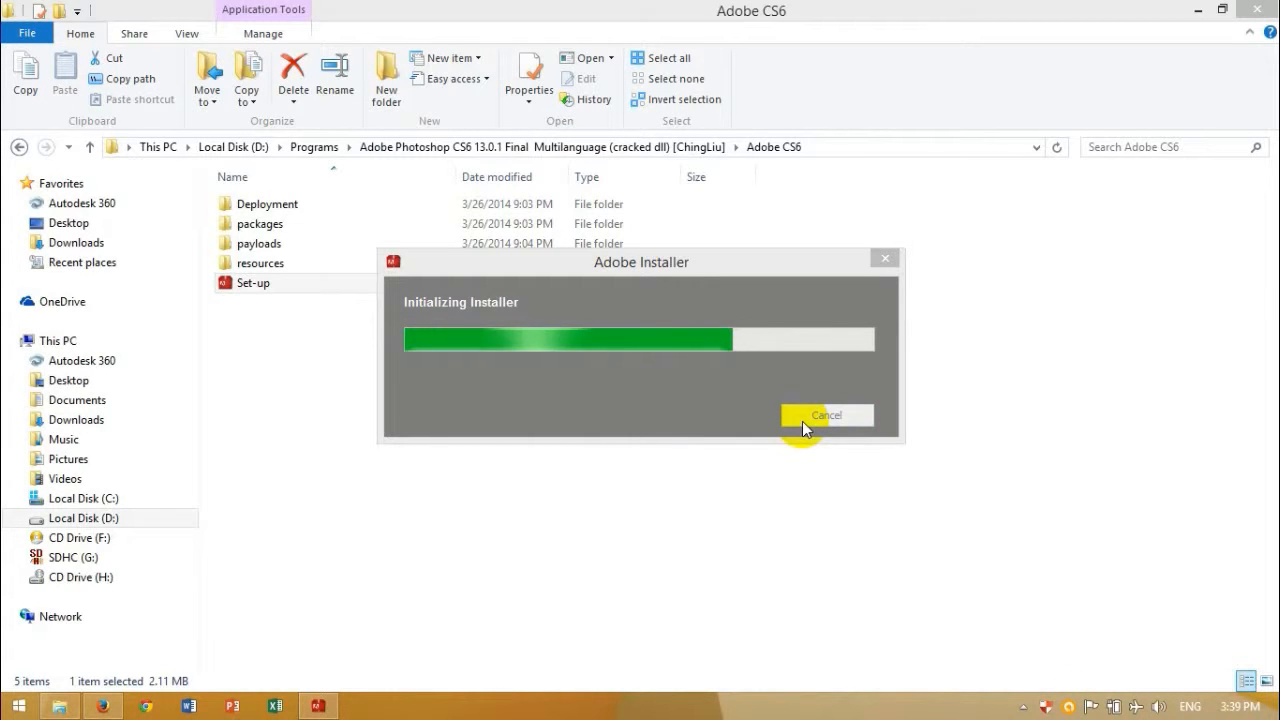
mouse_move(1216, 12)
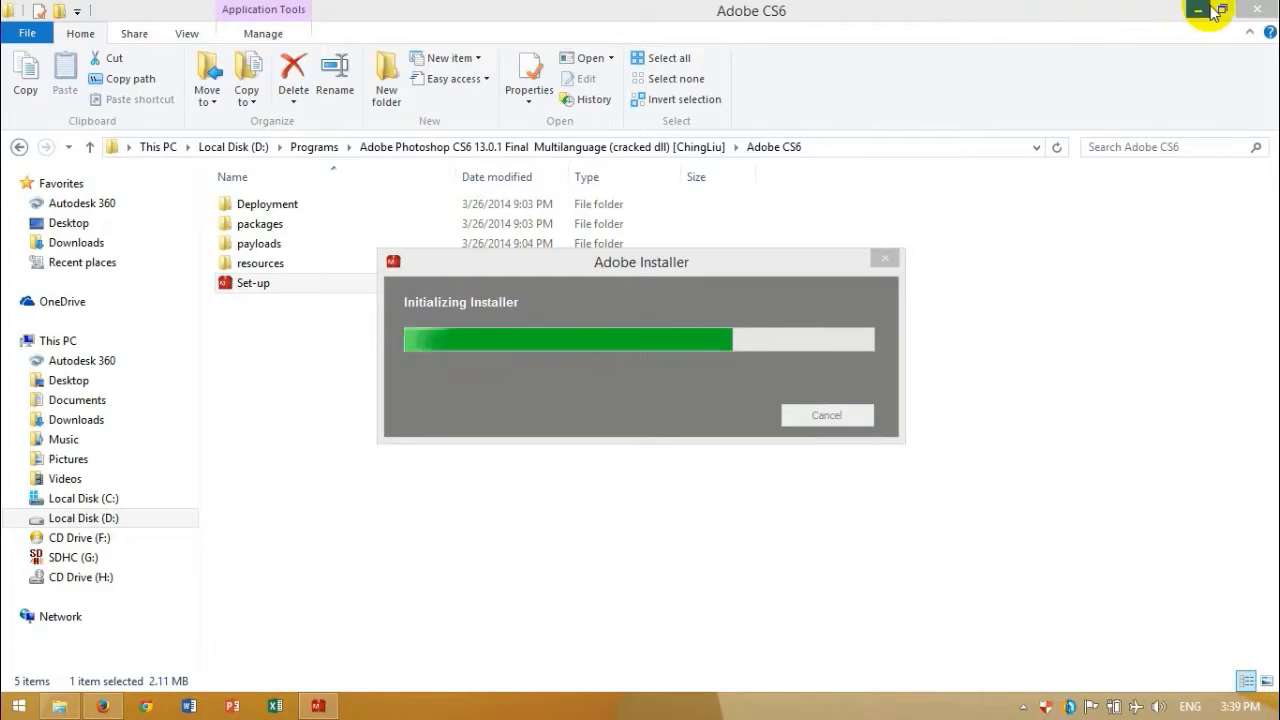
- Choose the Try (limited-time) install and accept the license agreement to reach the Options page
click(1204, 12)
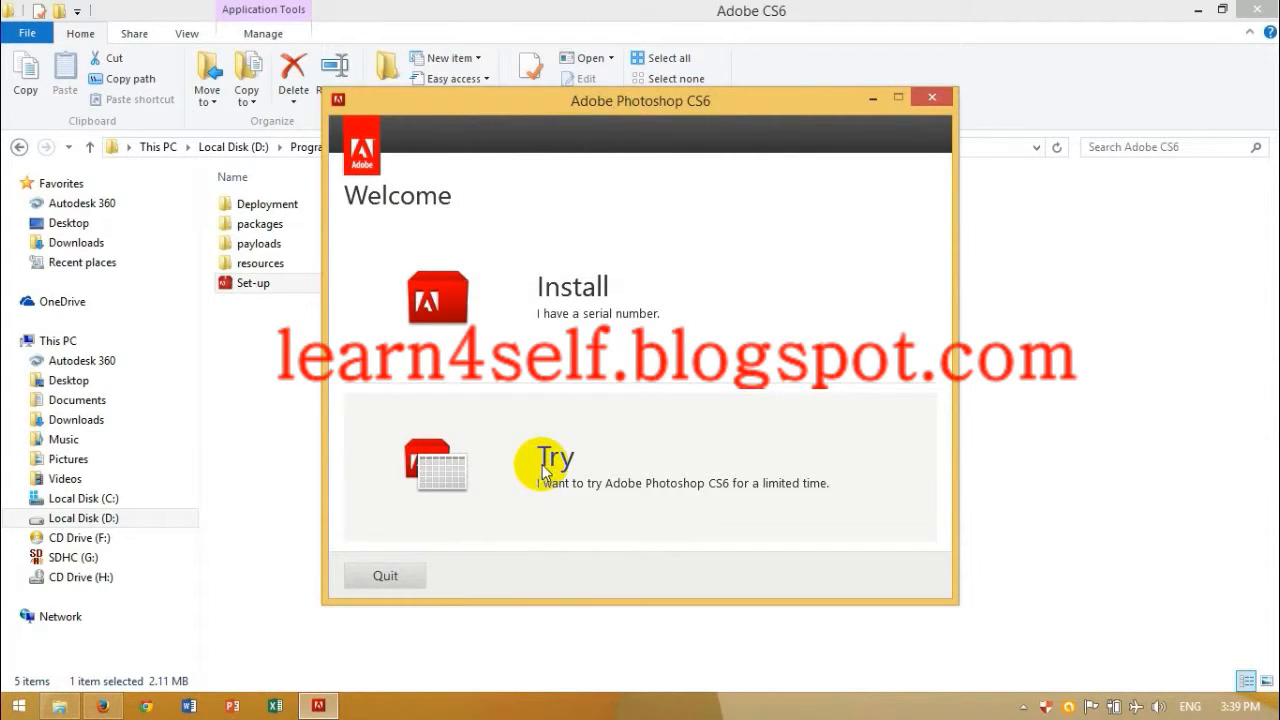
click(544, 458)
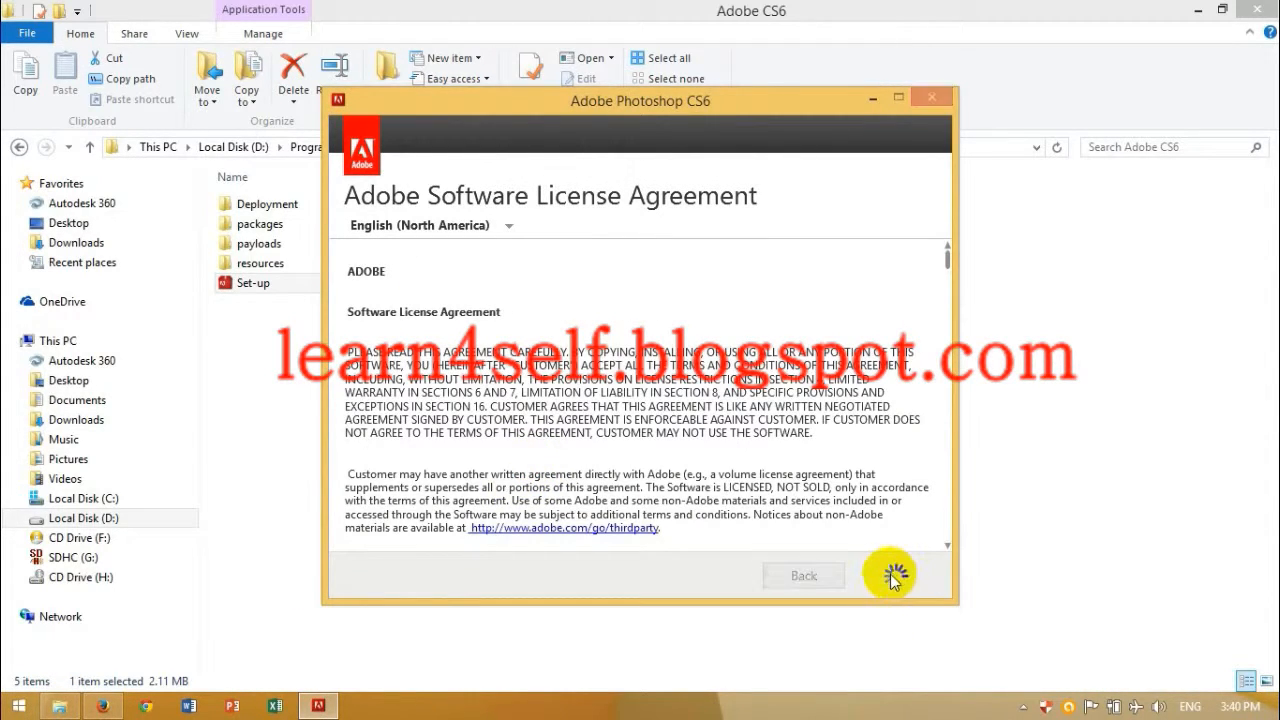
click(890, 572)
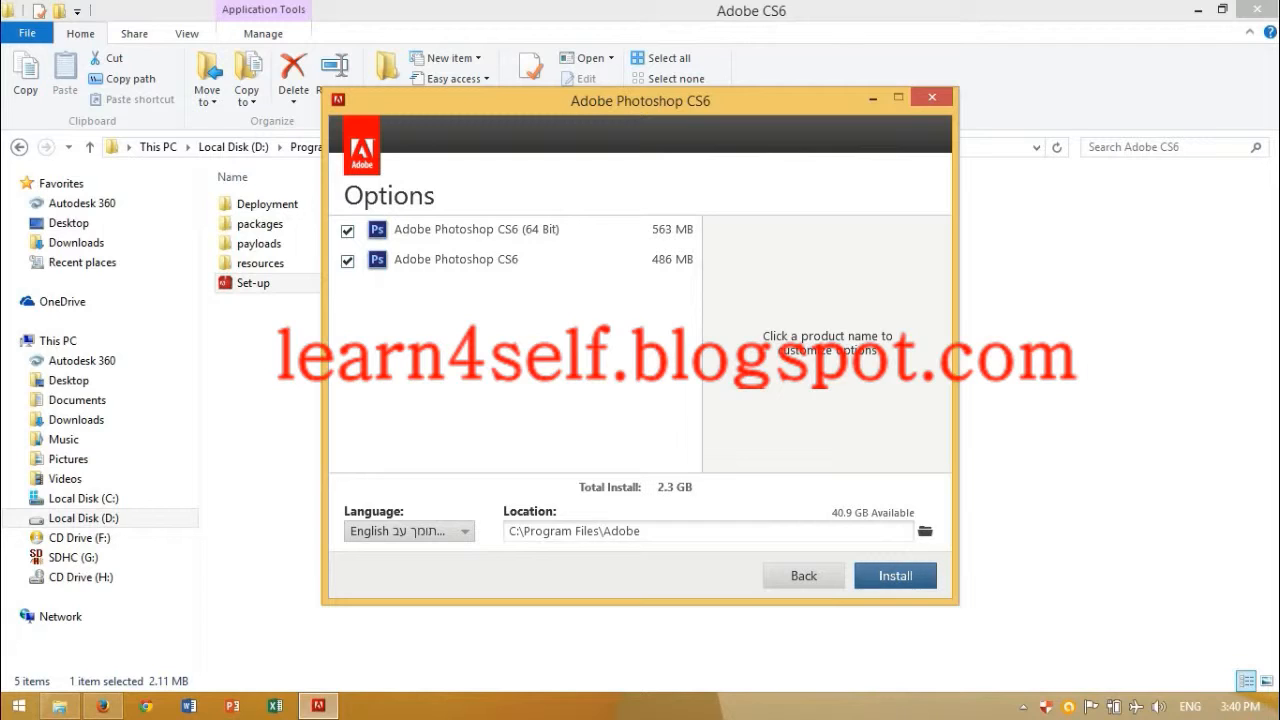
- Install both 32- and 64-bit Photoshop CS6 editions and close the finished installer
click(896, 576)
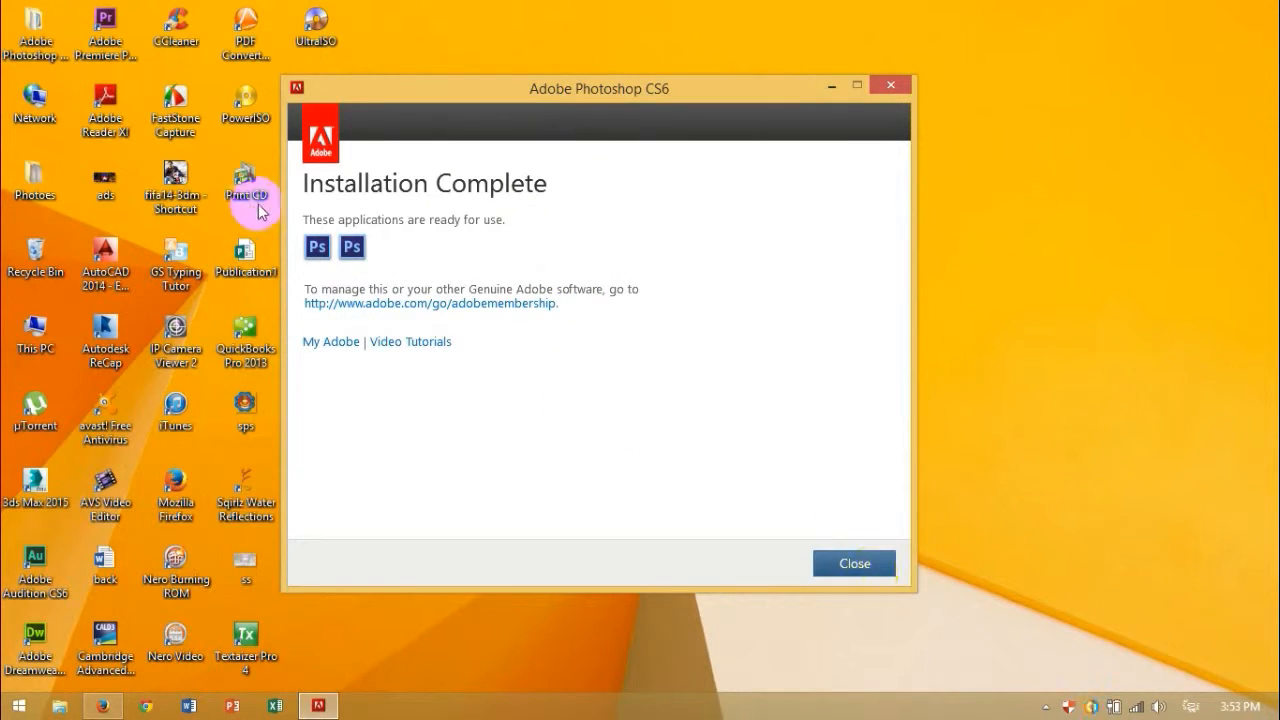
mouse_move(854, 564)
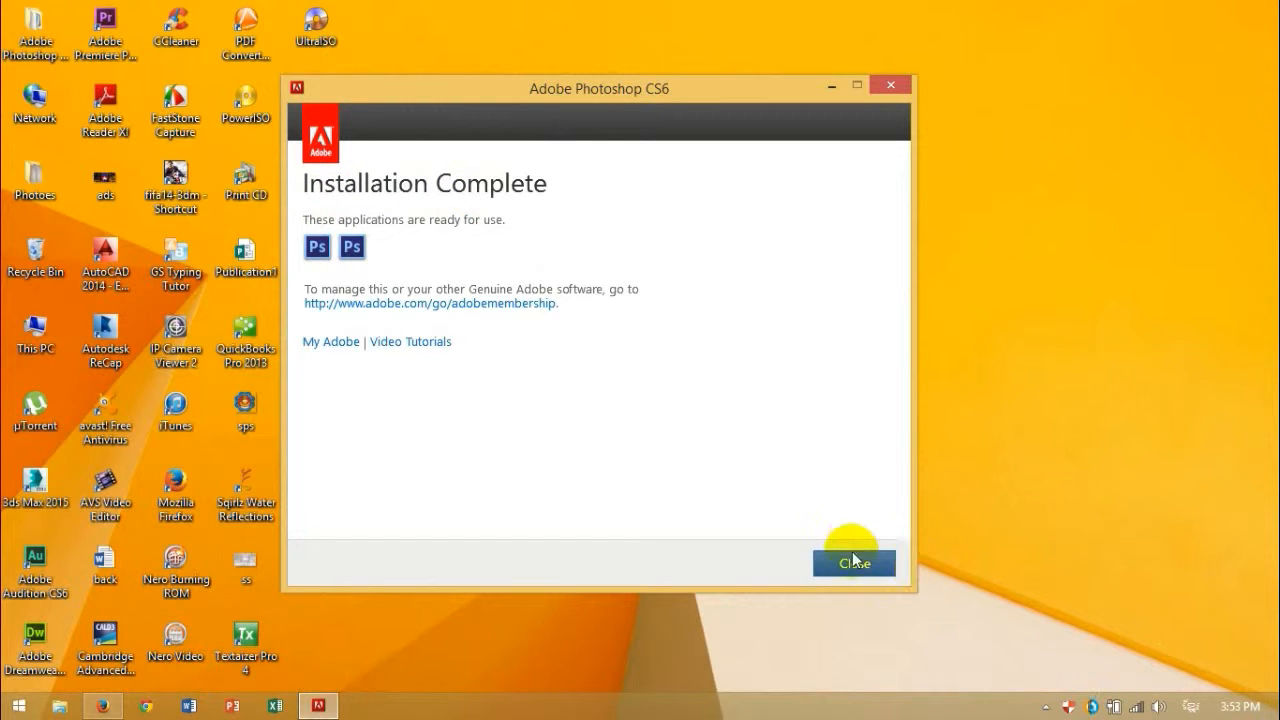
click(854, 562)
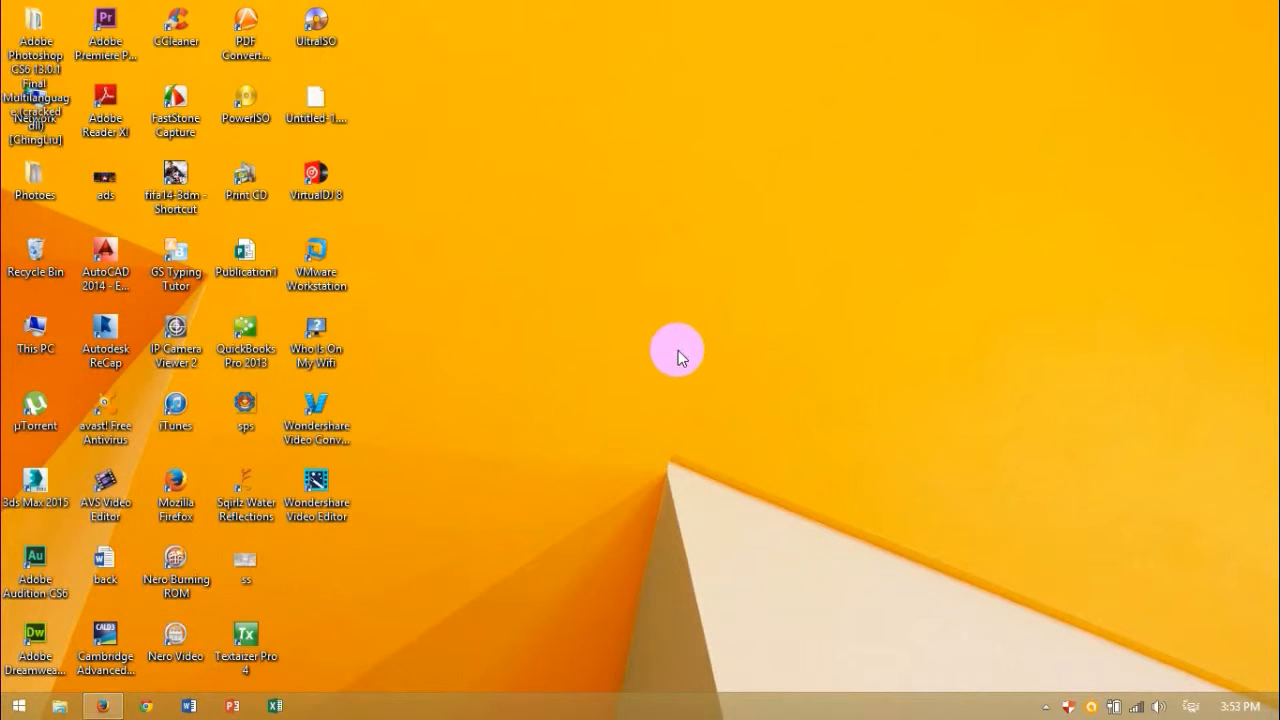
- Copy amtlib.dll from D:\cracked dll\64 bit, then go to C:\Program Files
right_click(676, 352)
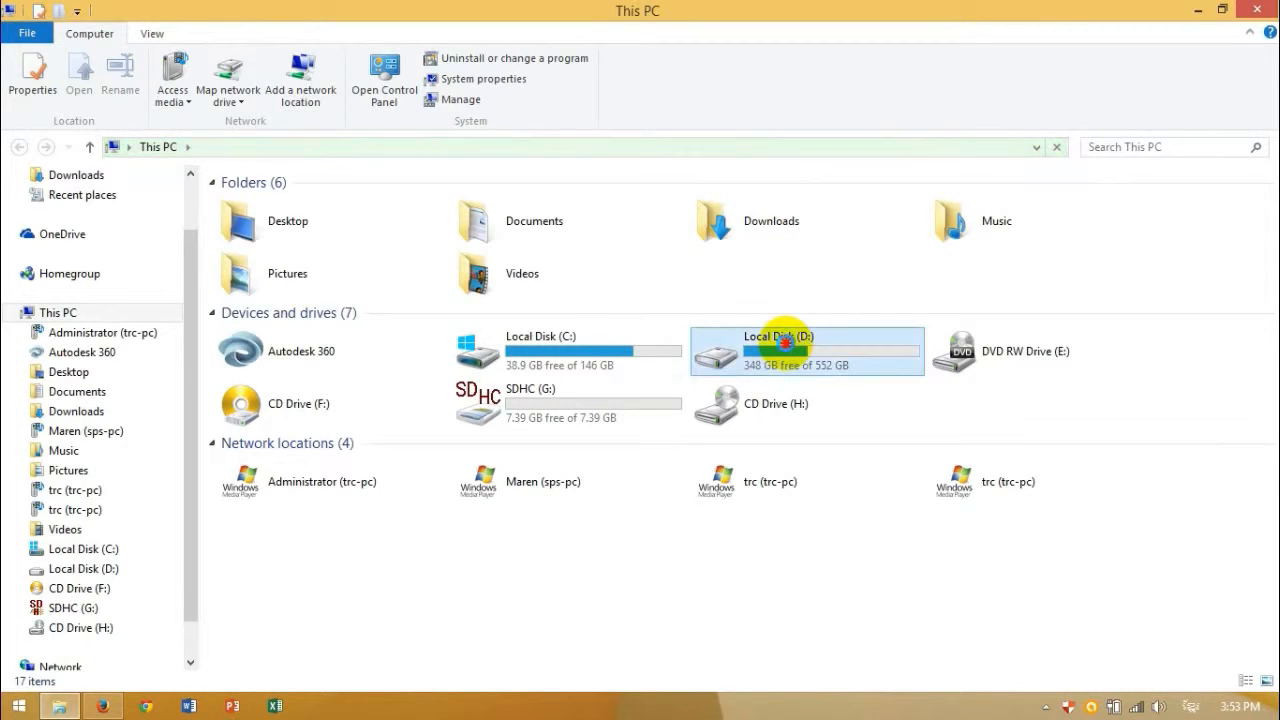
double_click(784, 350)
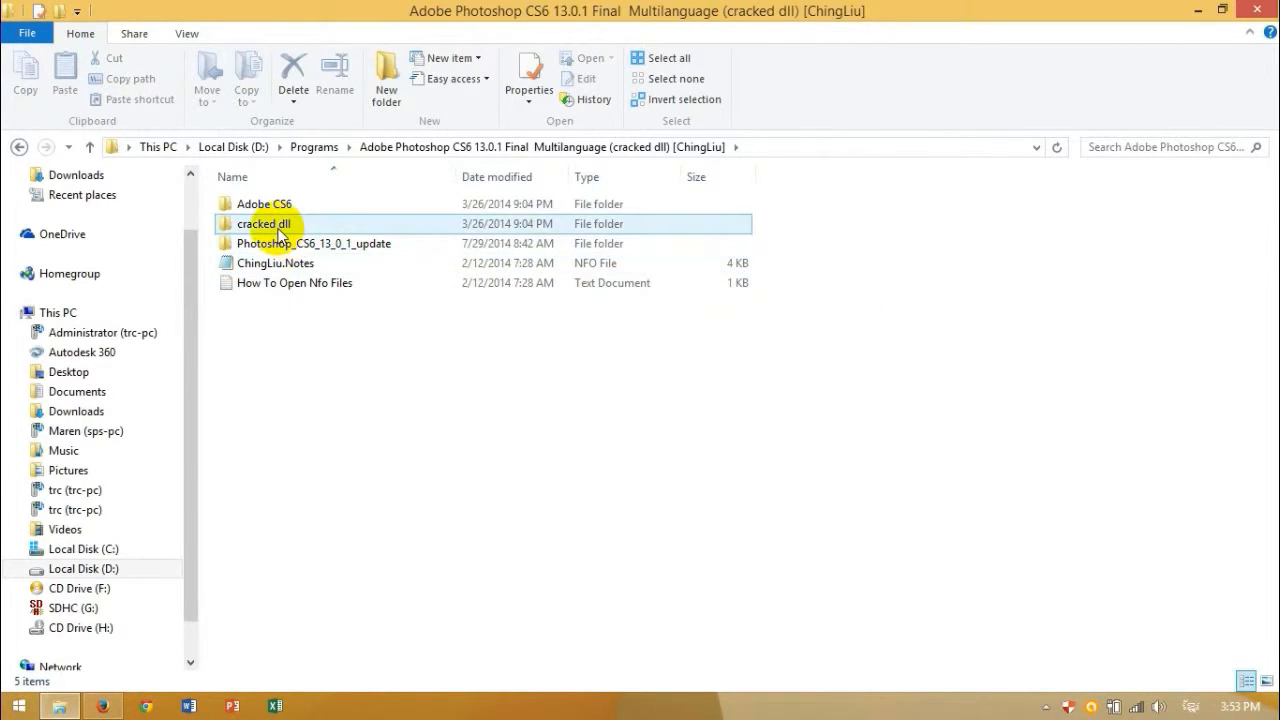
double_click(262, 224)
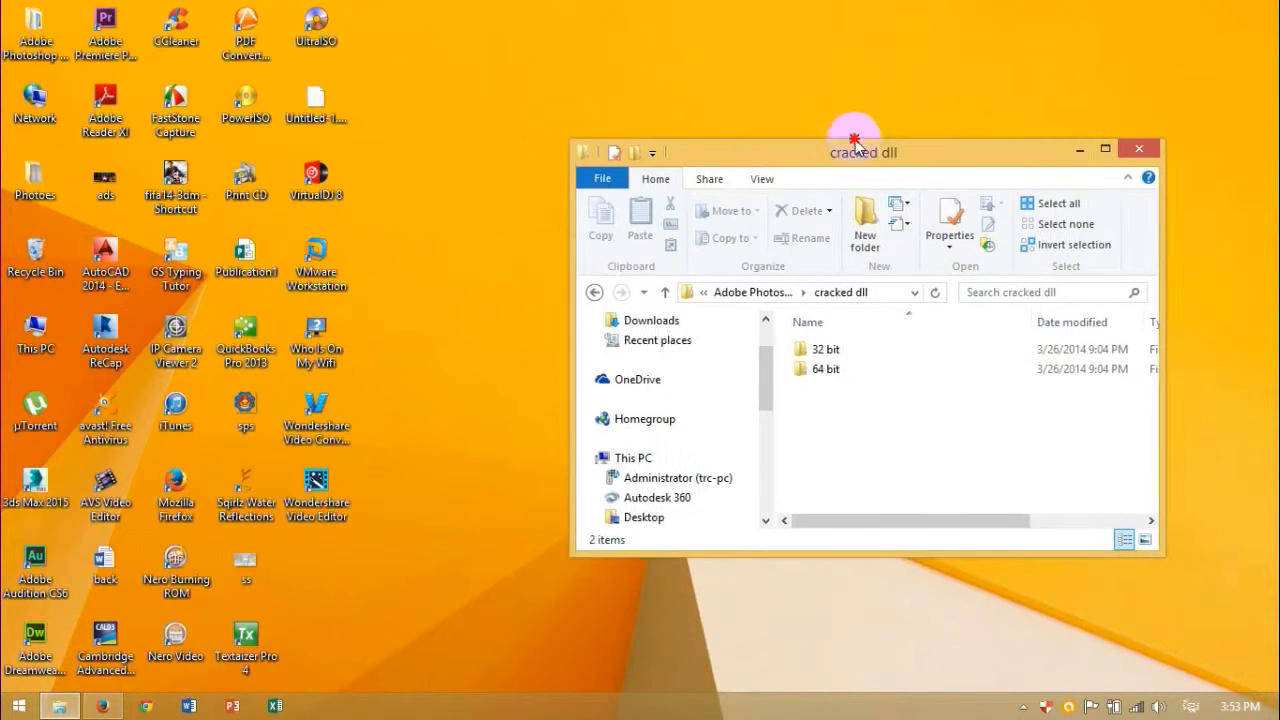
right_click(32, 340)
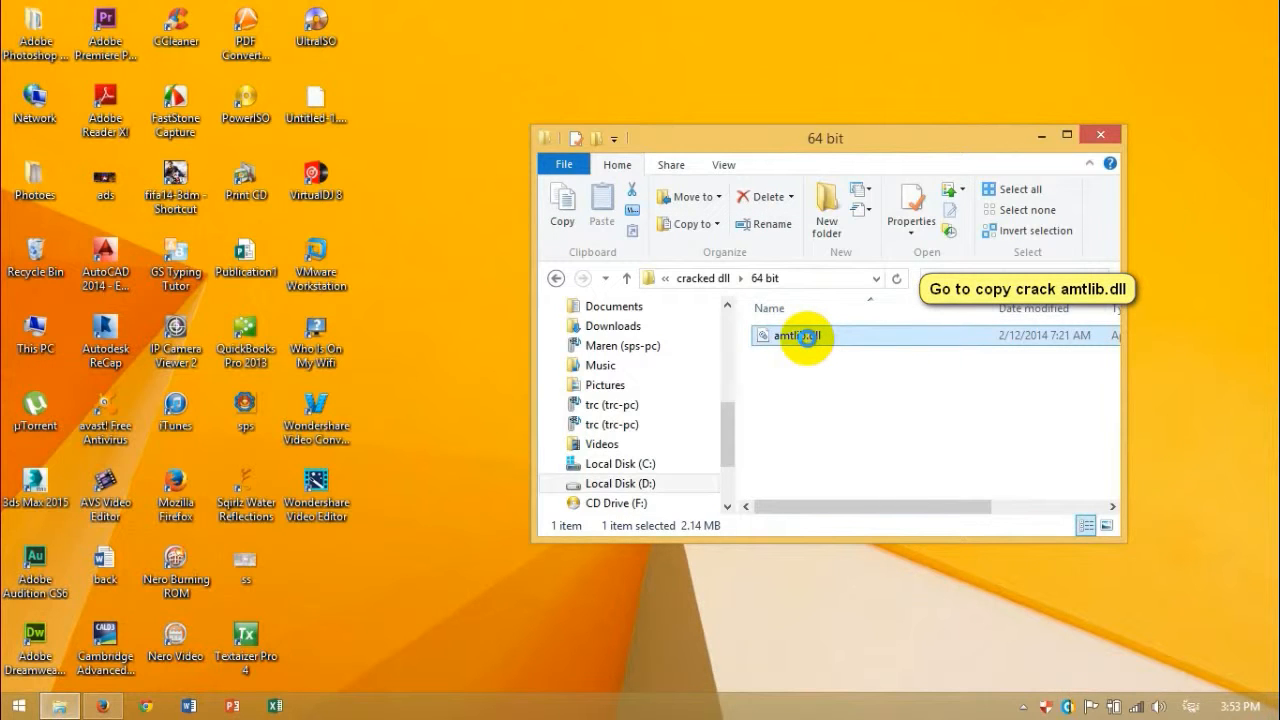
right_click(796, 336)
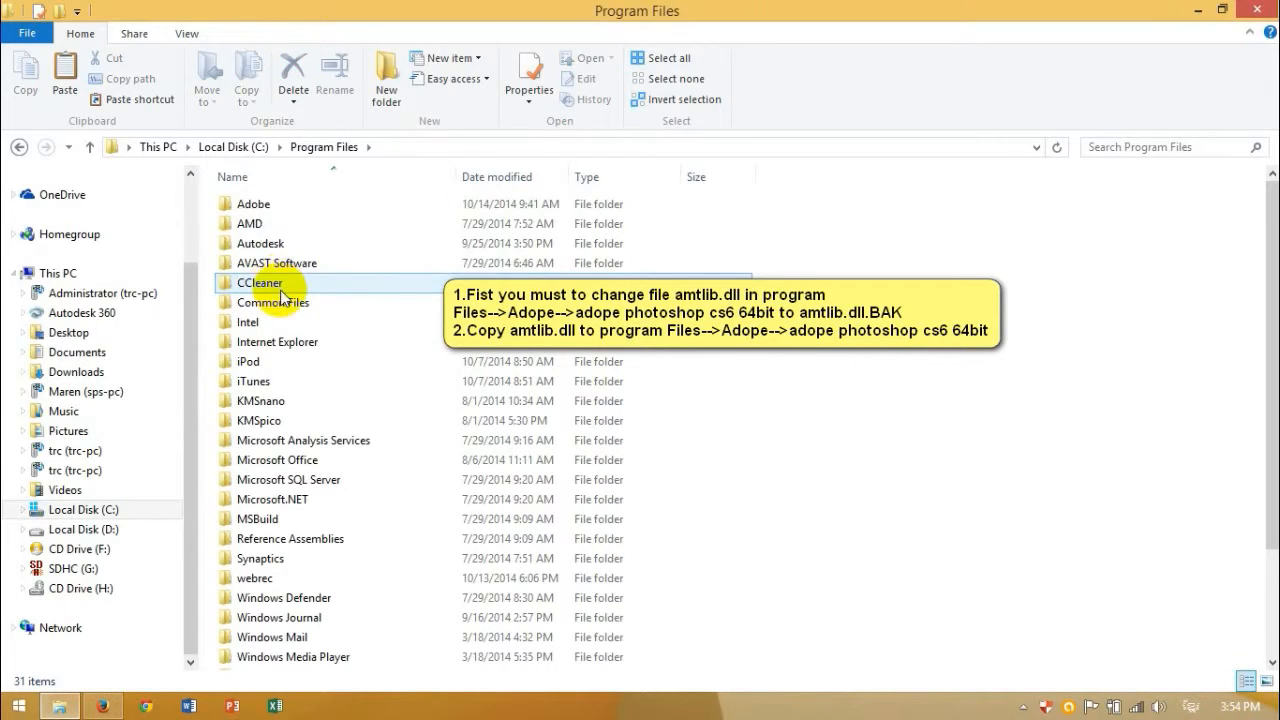
- In Adobe Photoshop CS6 (64 Bit), rename the original amtlib.dll to a .BAK backup and delete the duplicate
double_click(252, 204)
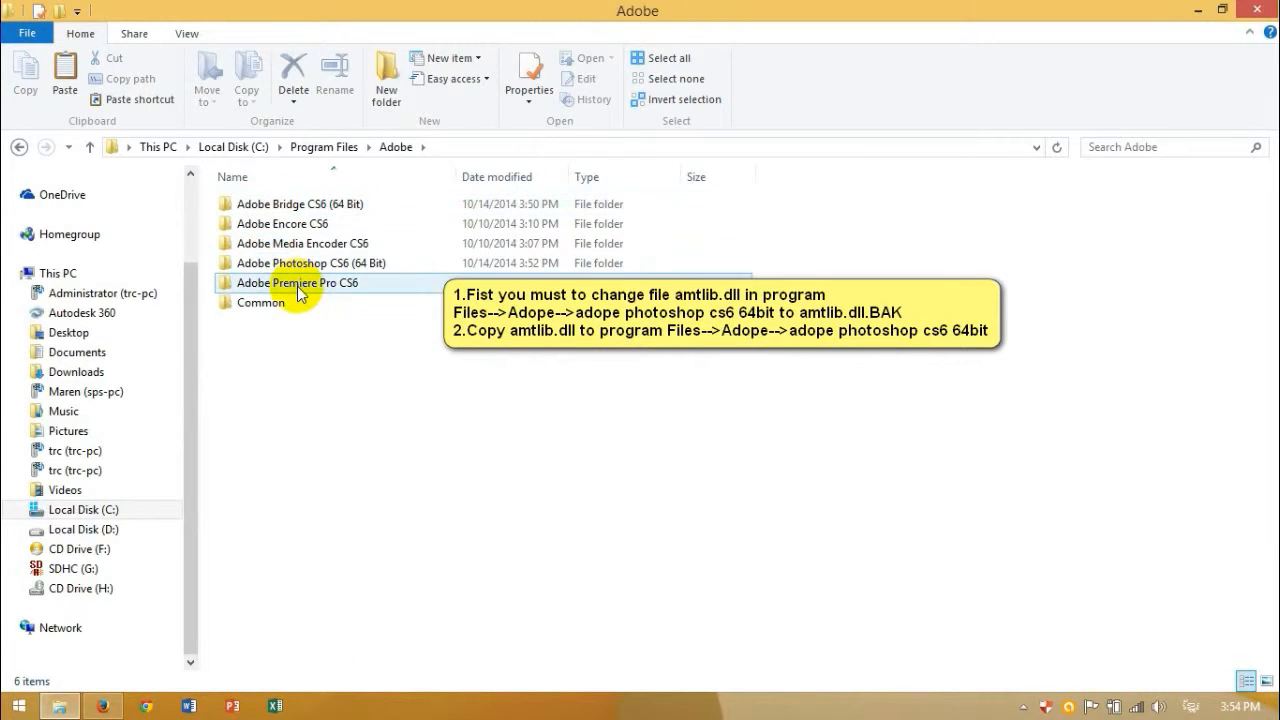
double_click(304, 282)
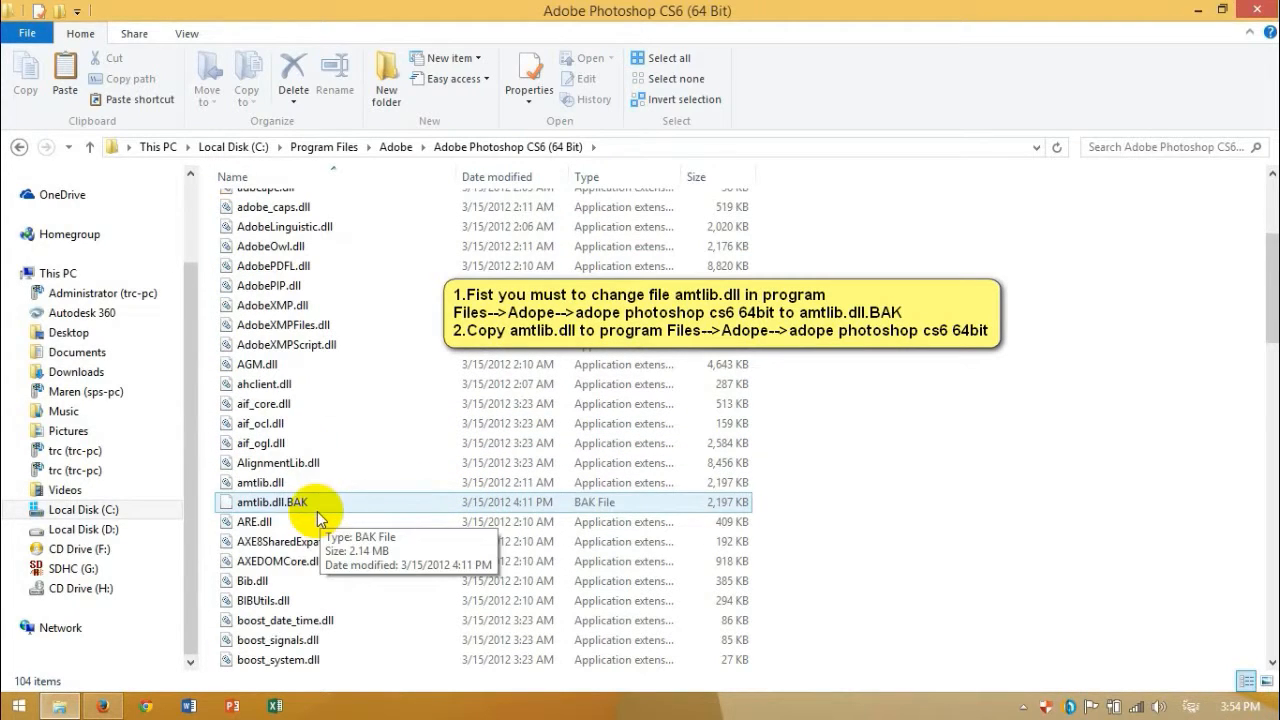
click(262, 482)
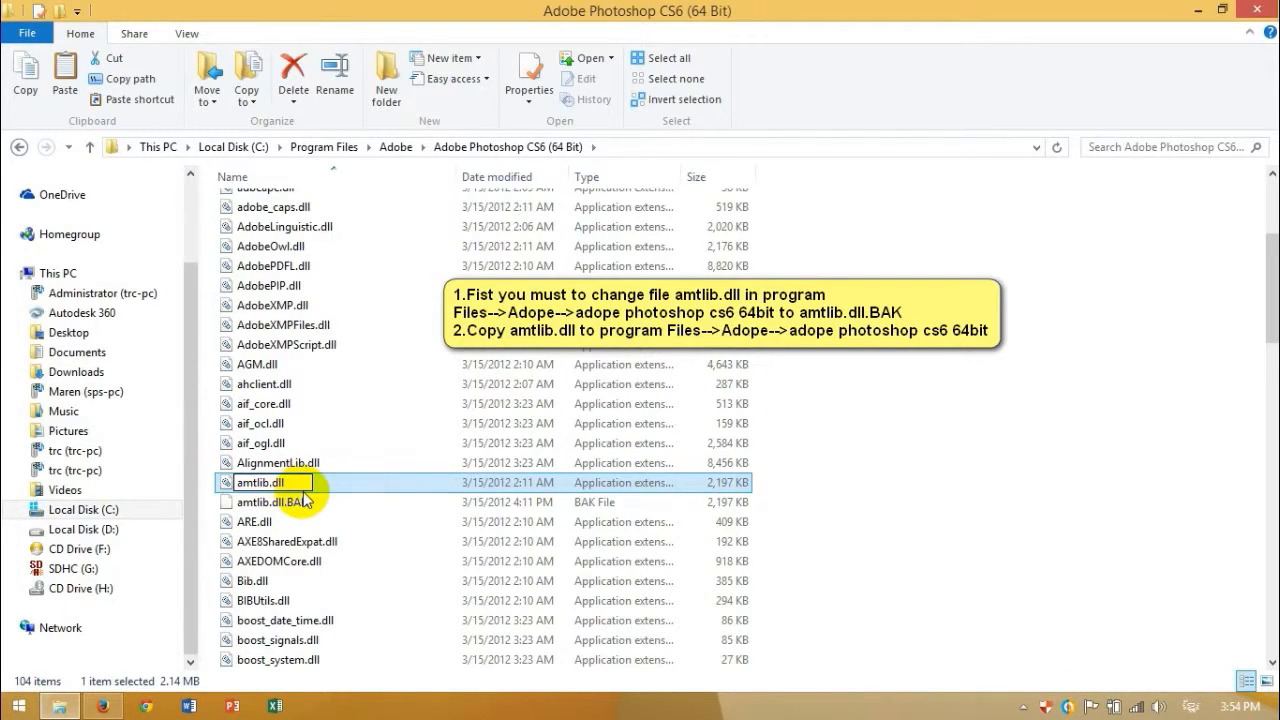
click(264, 482)
text(.BAK)
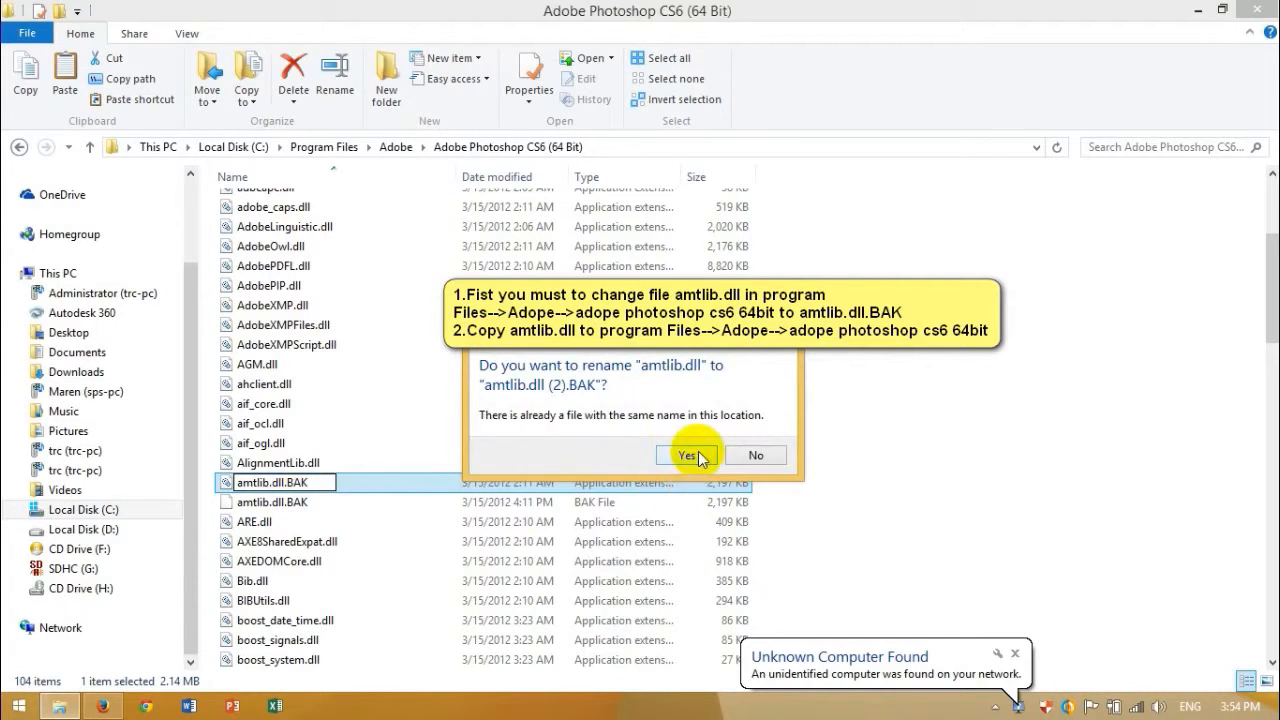
click(688, 456)
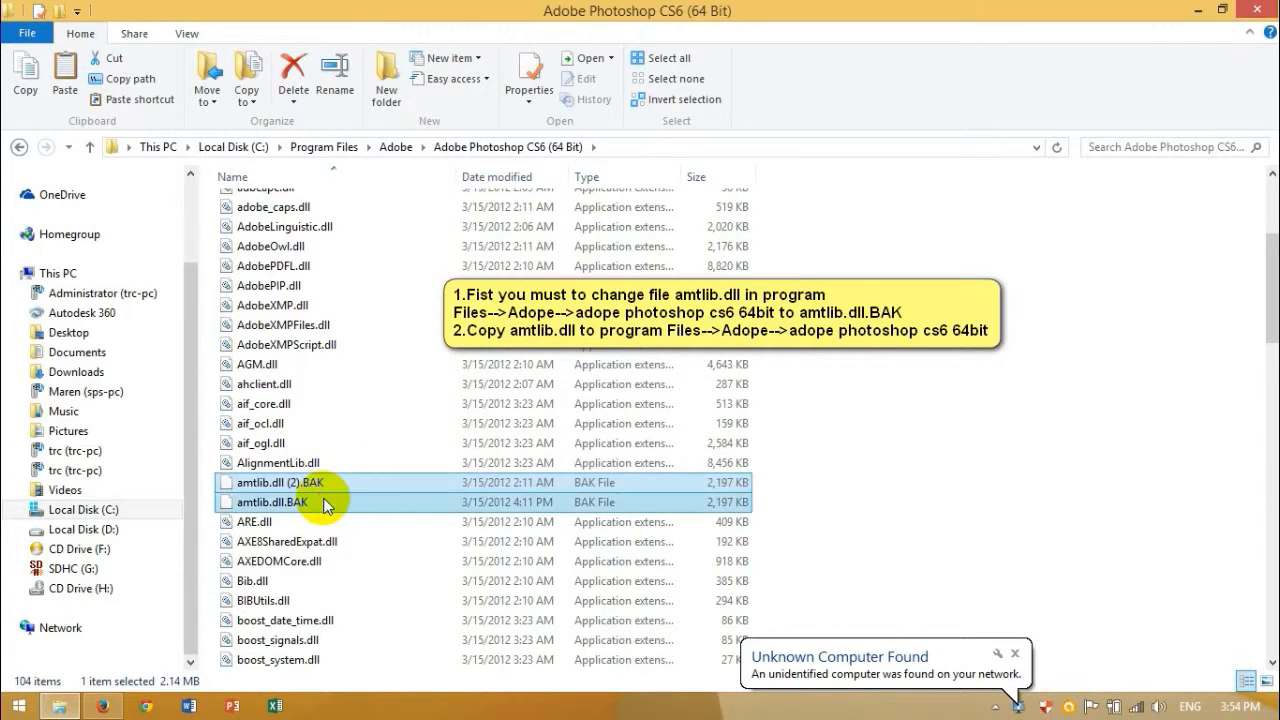
mouse_move(370, 506)
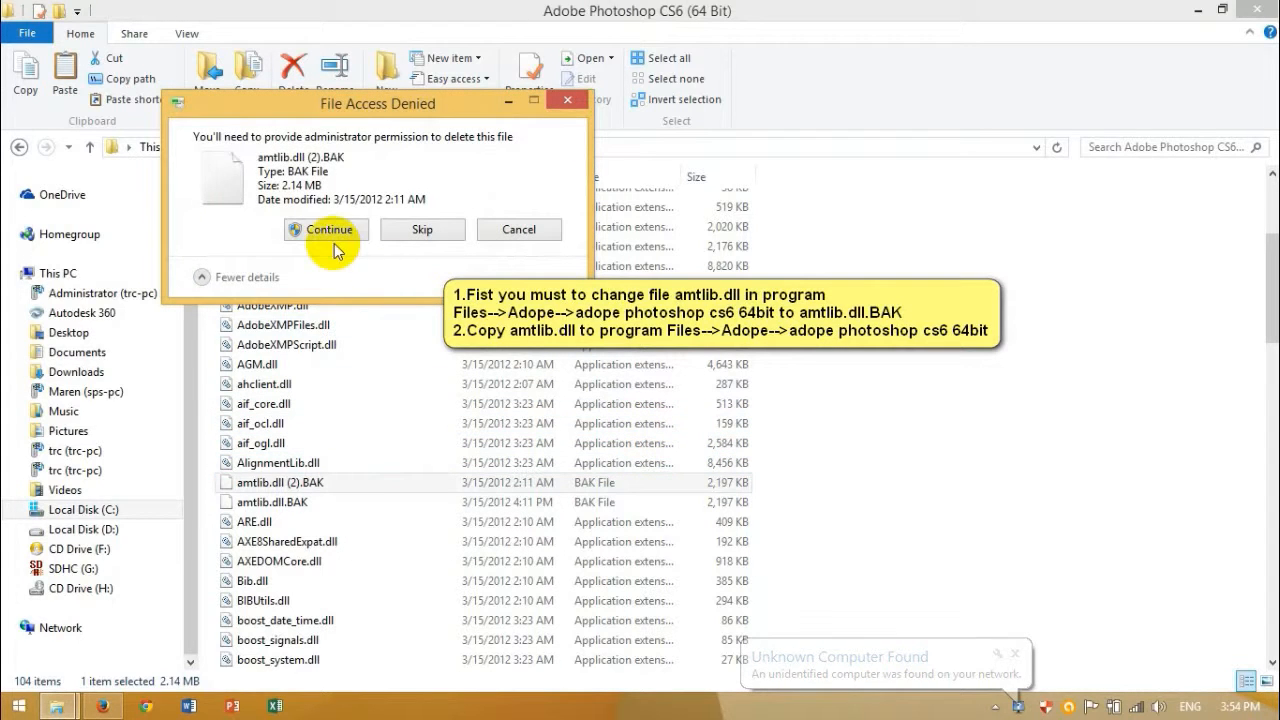
click(324, 230)
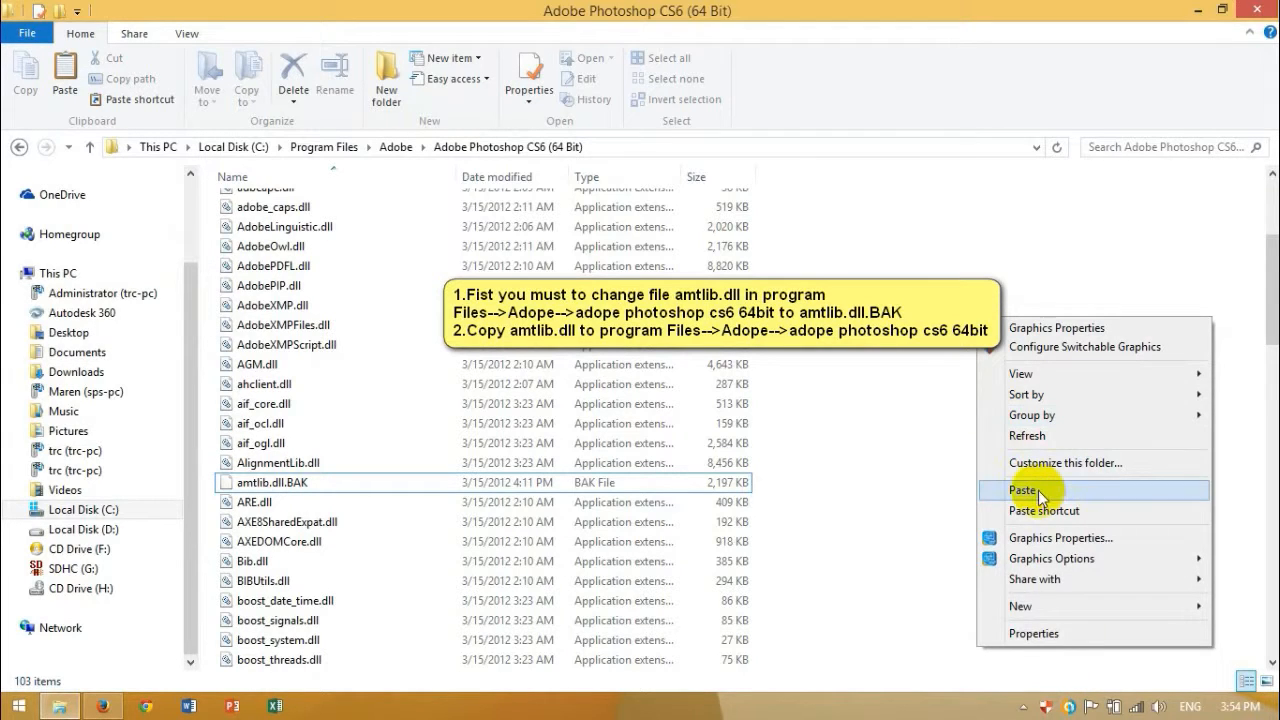
- Paste the cracked amtlib.dll into the folder, granting administrator permission
click(1020, 490)
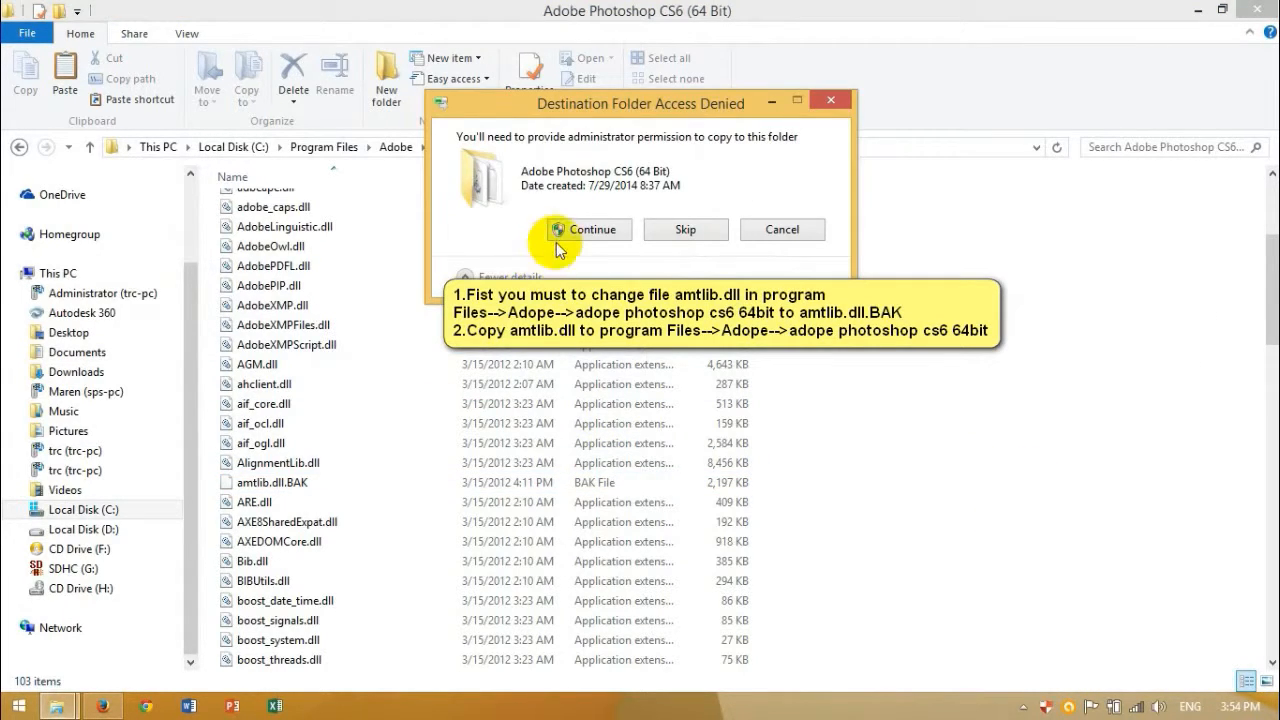
click(588, 228)
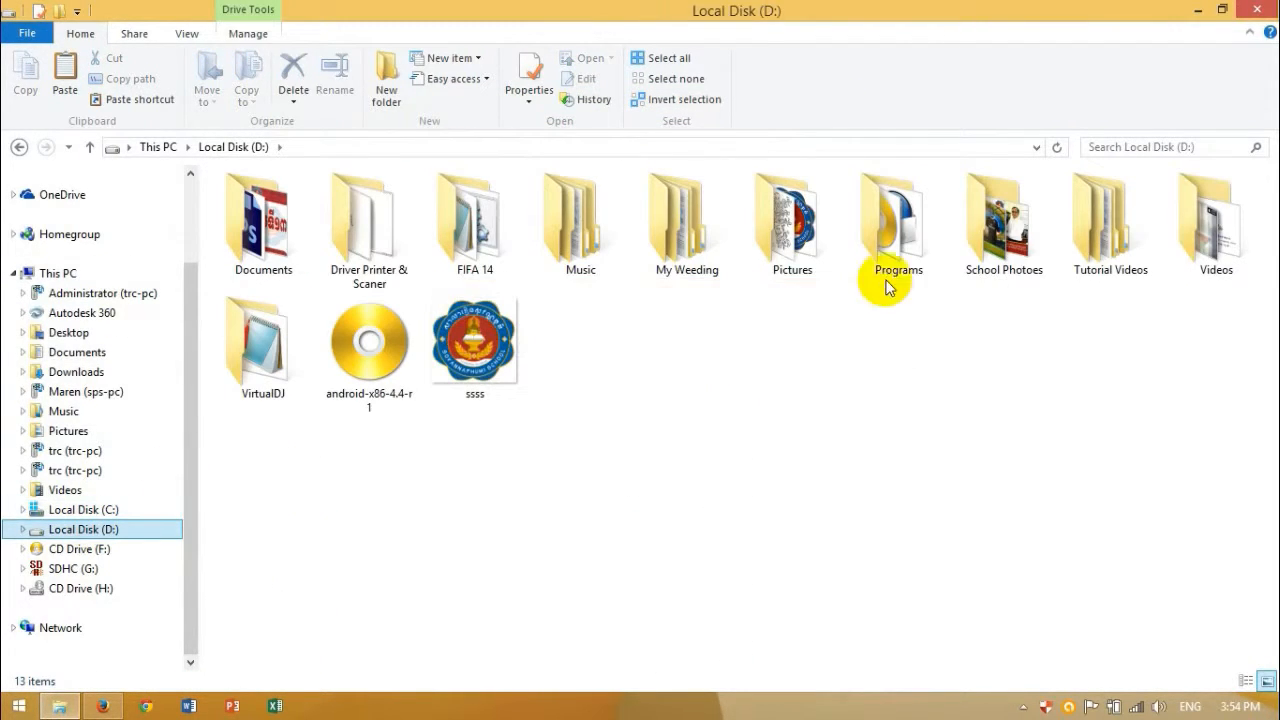
- Open Programs > Photoshop CS6 package > Photoshop_CS6_13_0_1_update on drive D
double_click(896, 220)
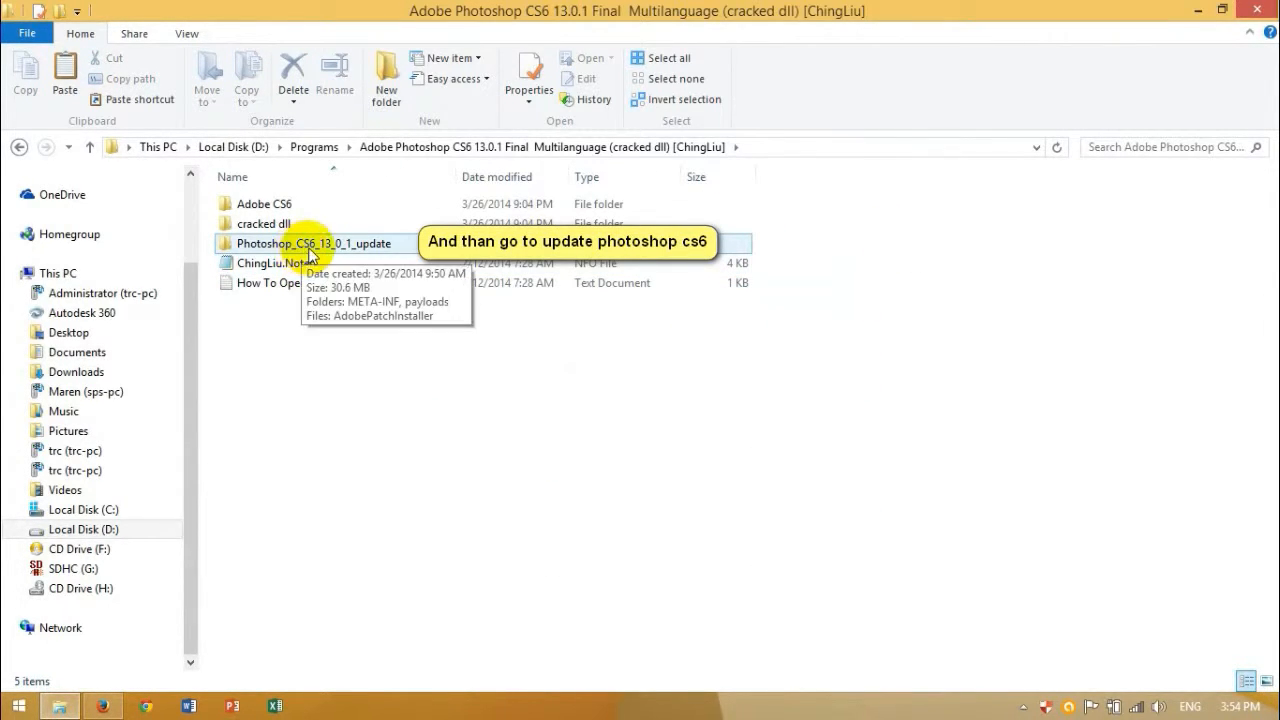
click(316, 244)
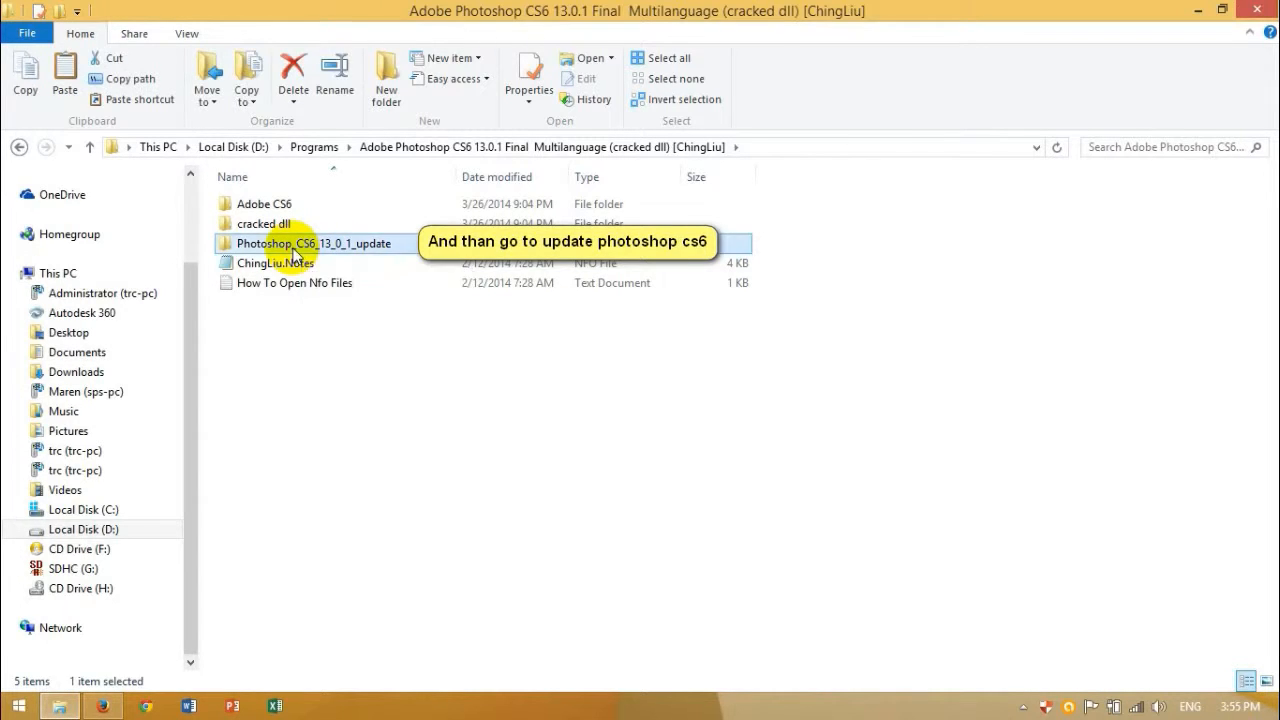
double_click(300, 244)
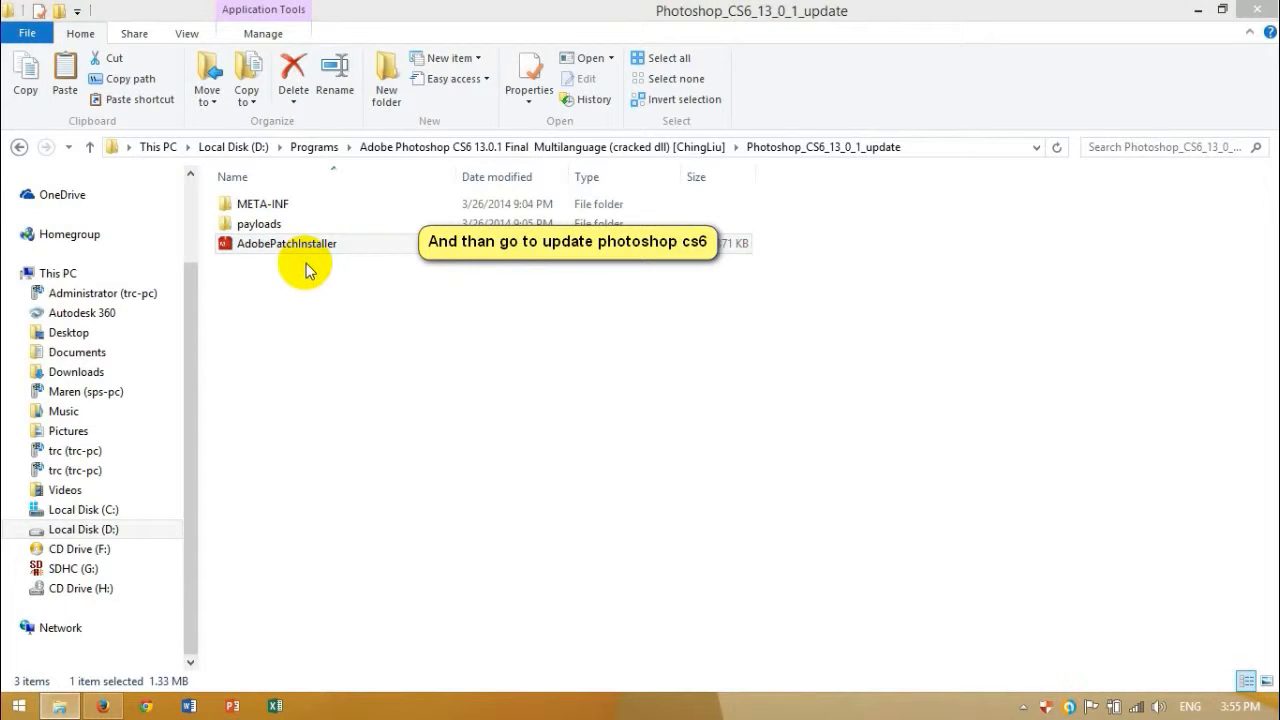
- Run AdobePatchInstaller to apply the 13.0.1 update and close it when complete
double_click(288, 244)
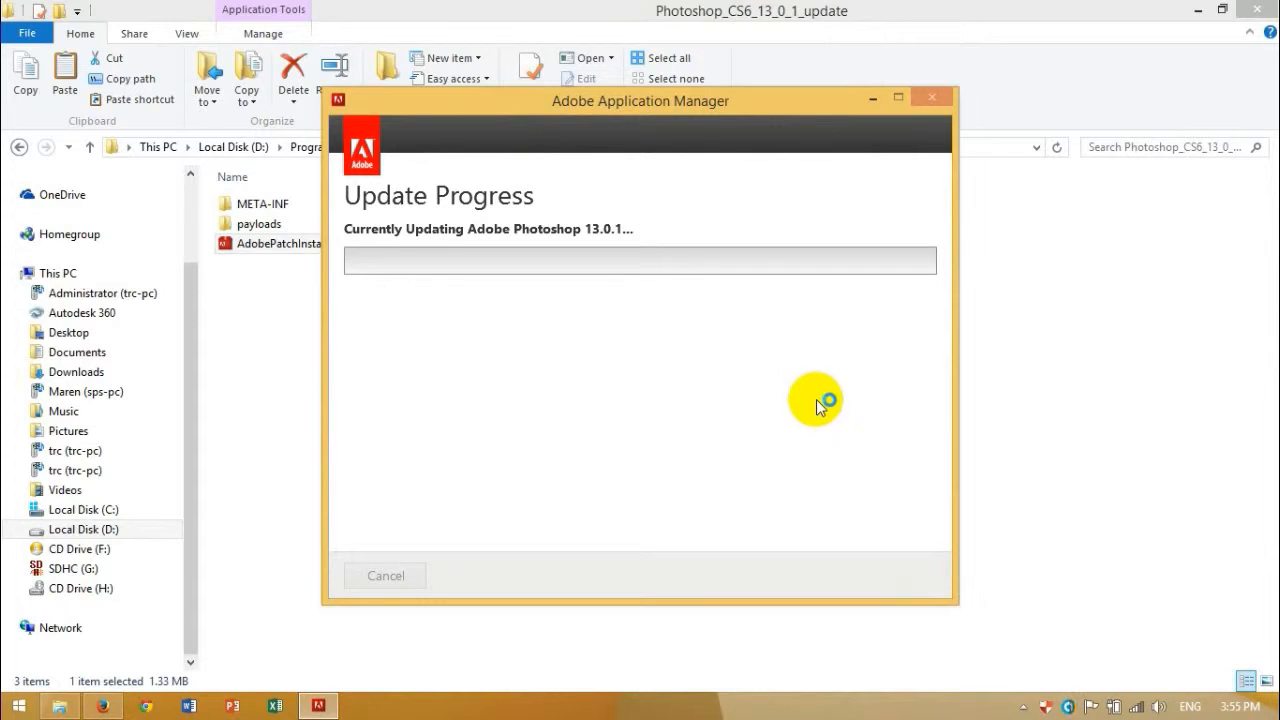
mouse_move(816, 410)
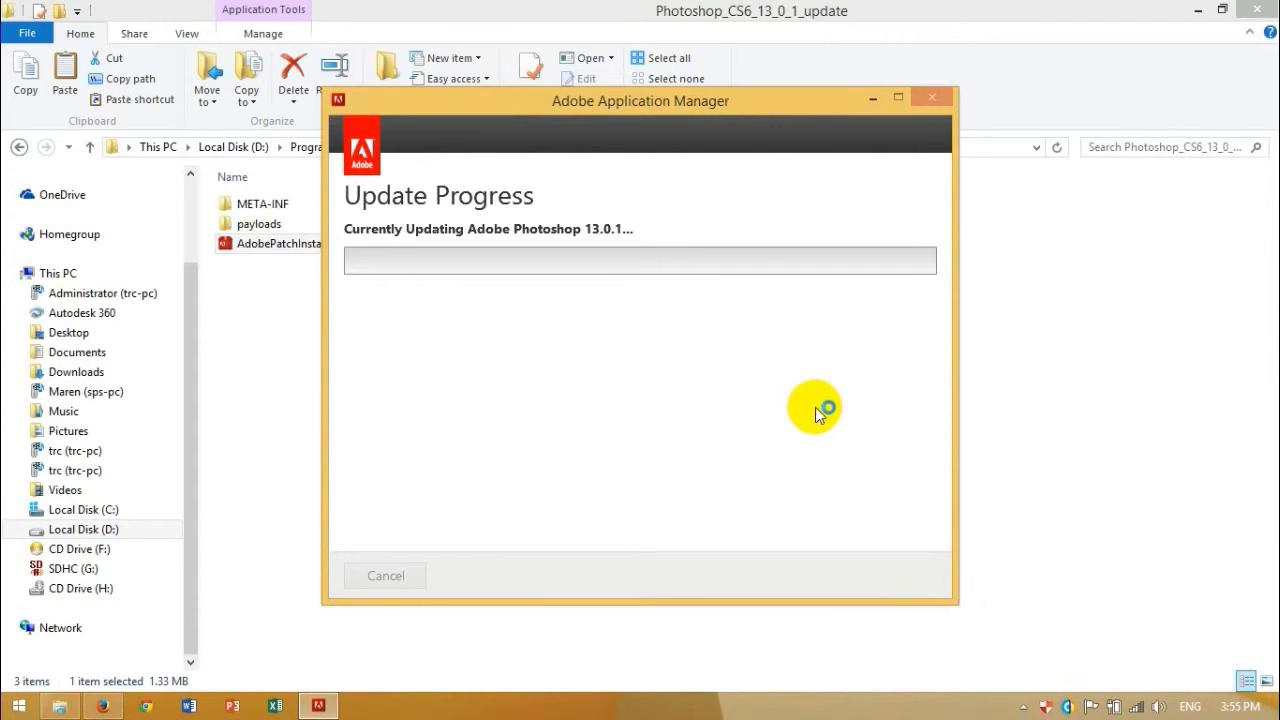
mouse_move(716, 392)
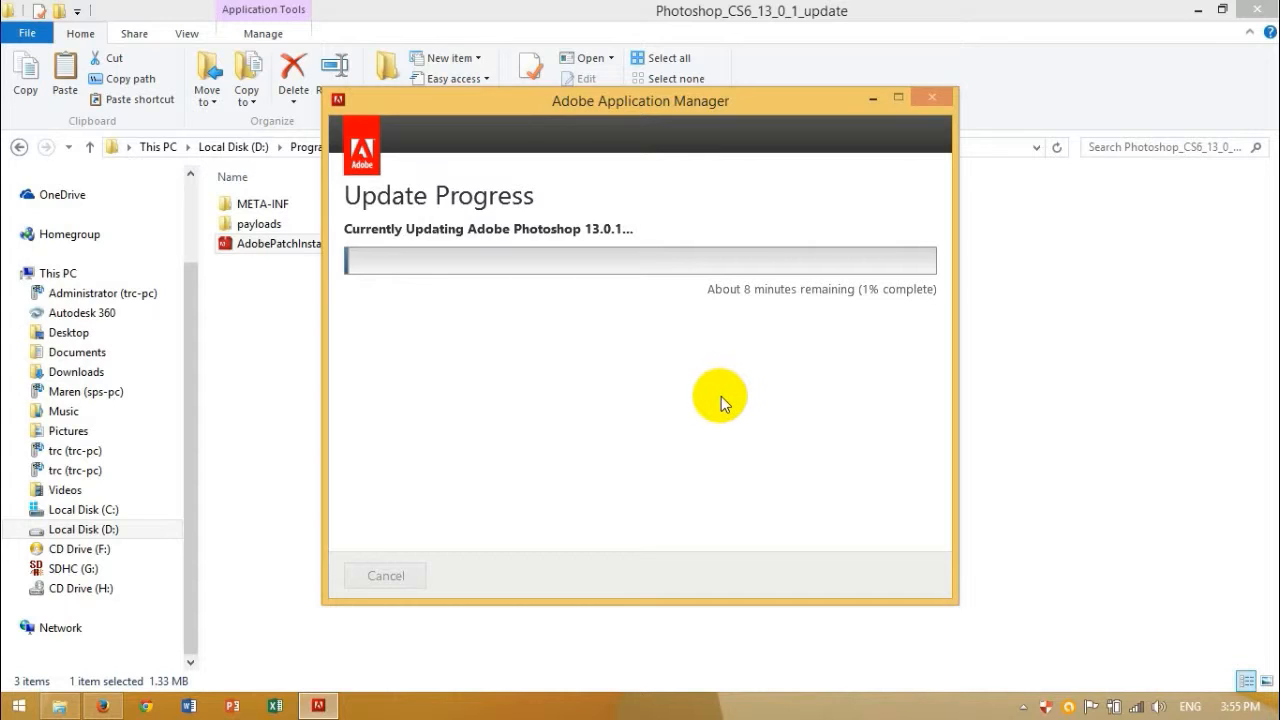
mouse_move(720, 414)
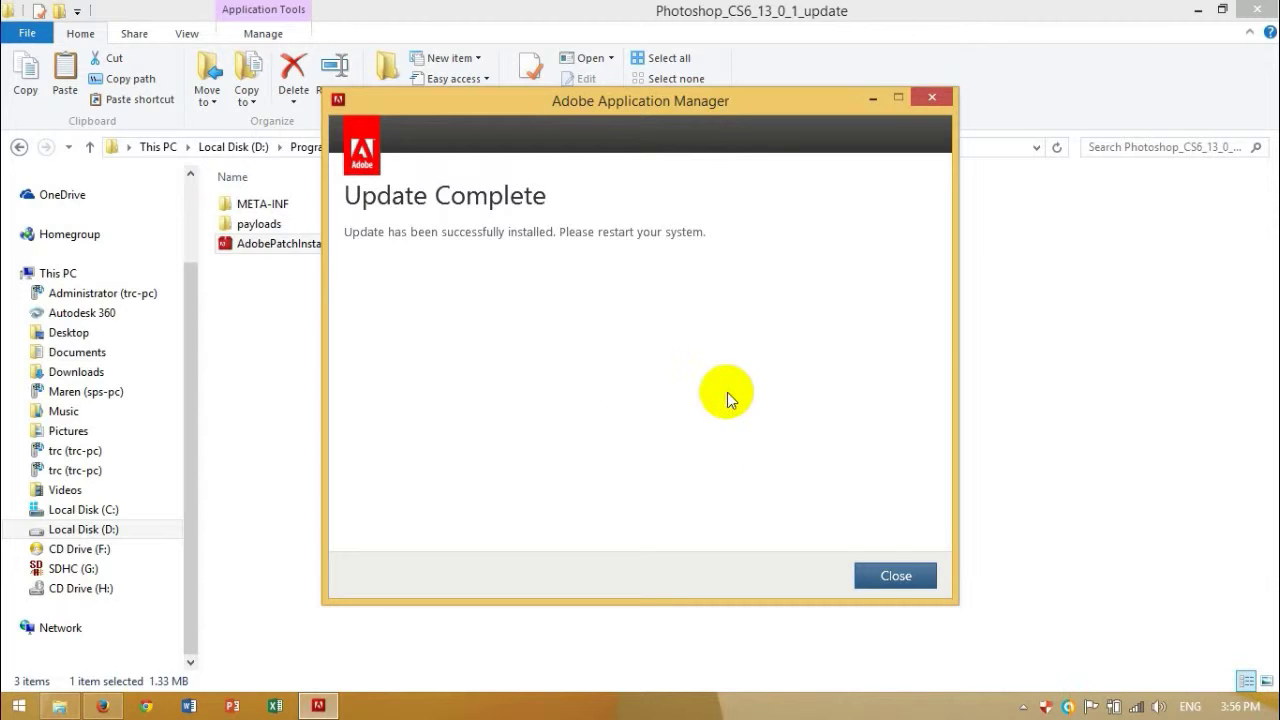
click(896, 576)
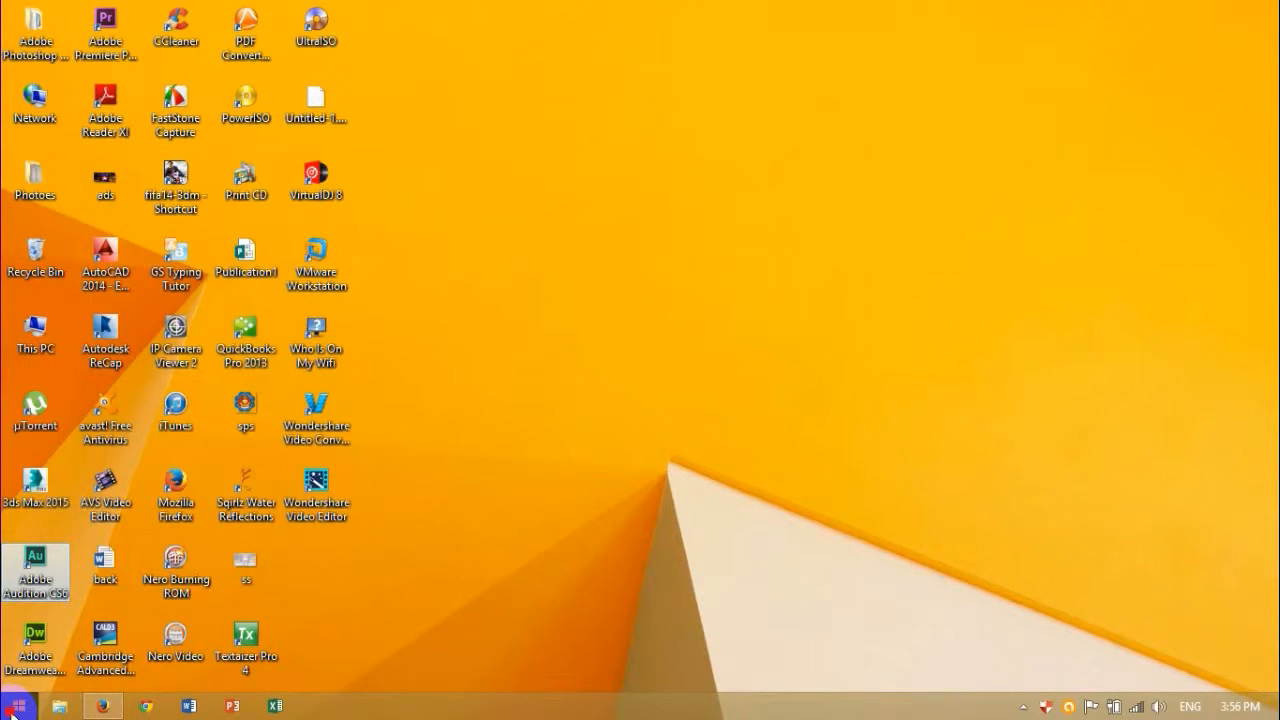
- Launch Adobe Photoshop CS6 from its desktop shortcut so the splash screen loads plug-ins
click(16, 706)
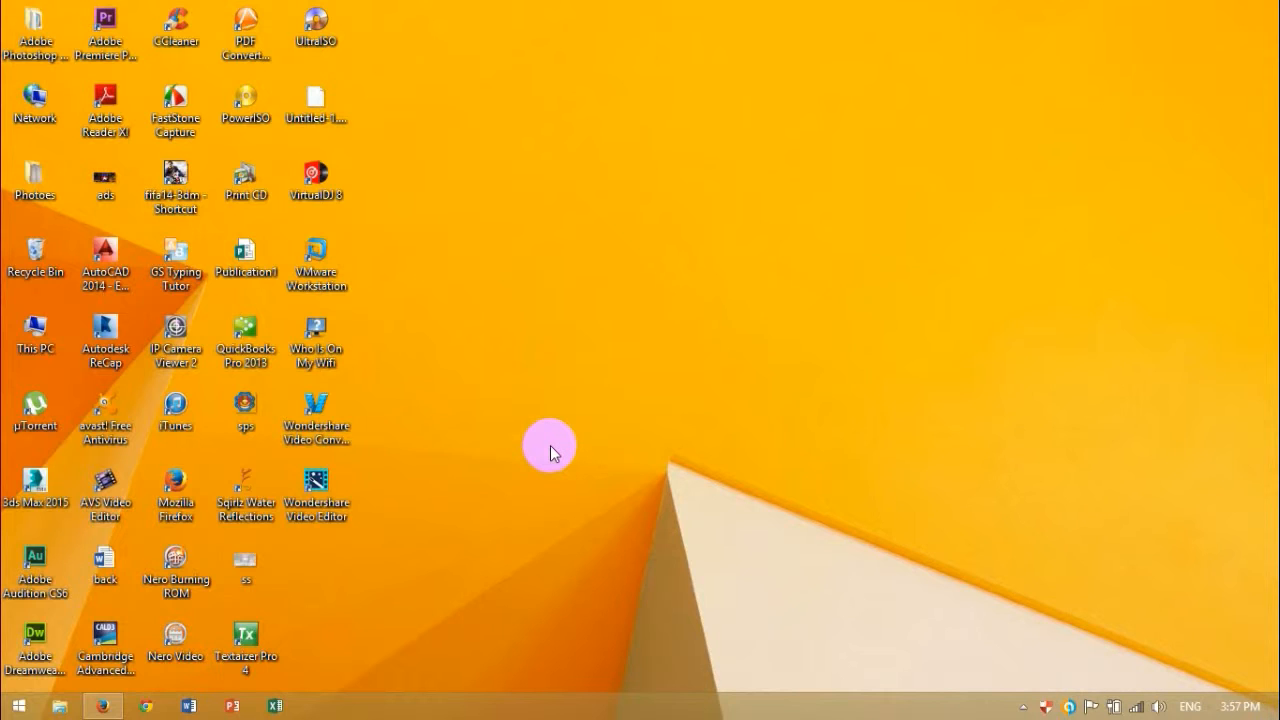
double_click(36, 28)
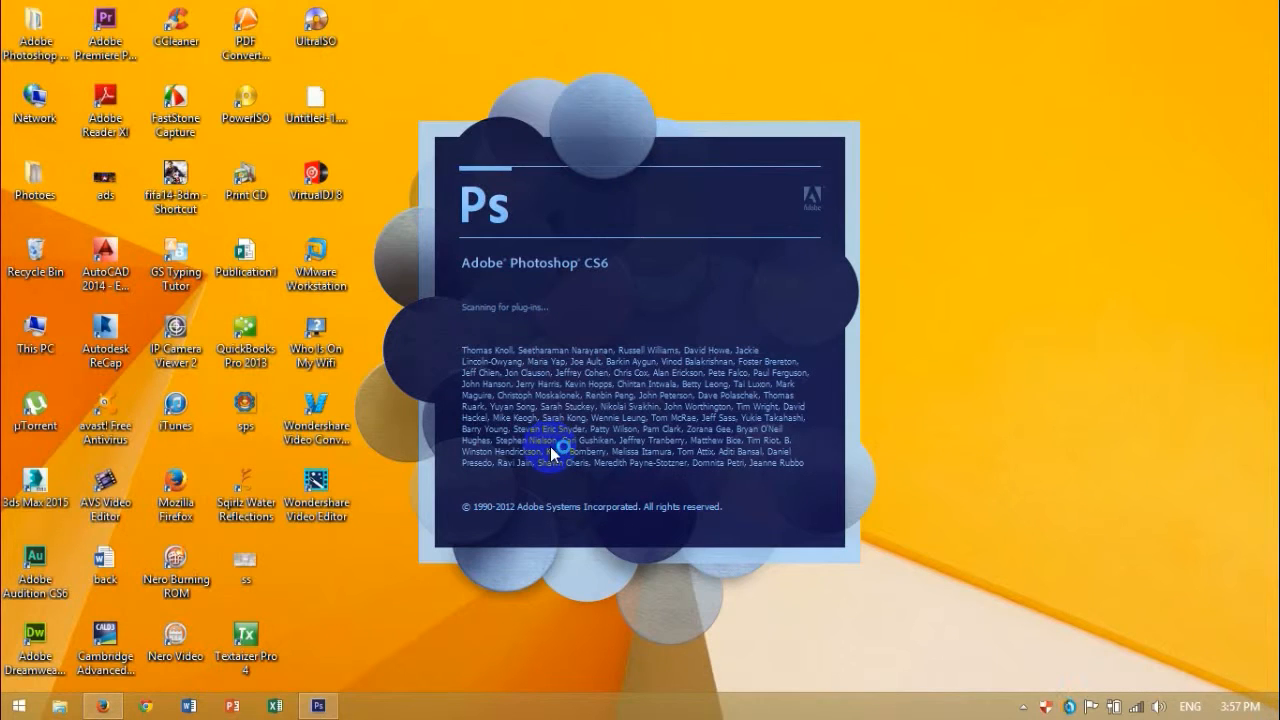